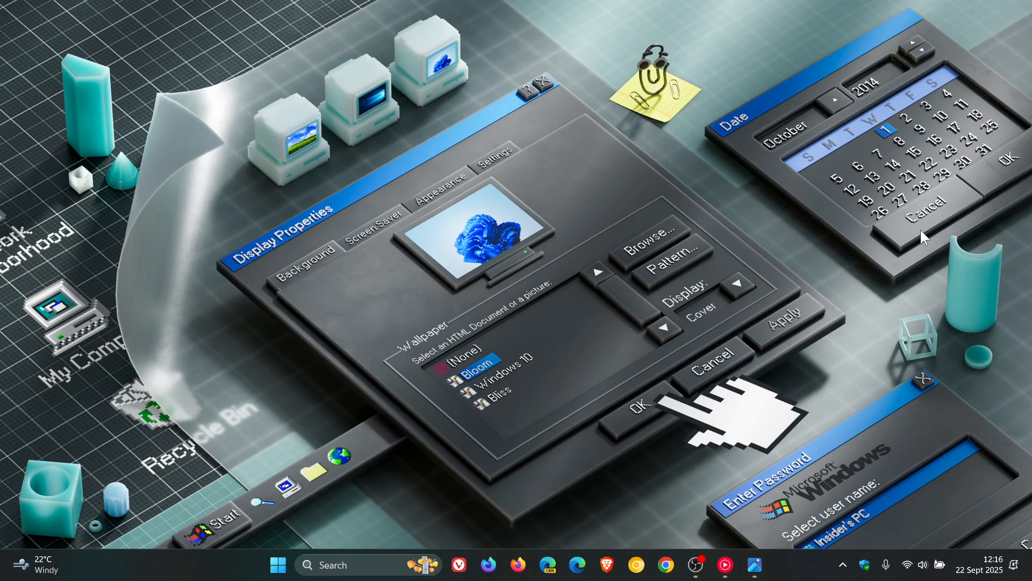
mouse_move(800, 303)
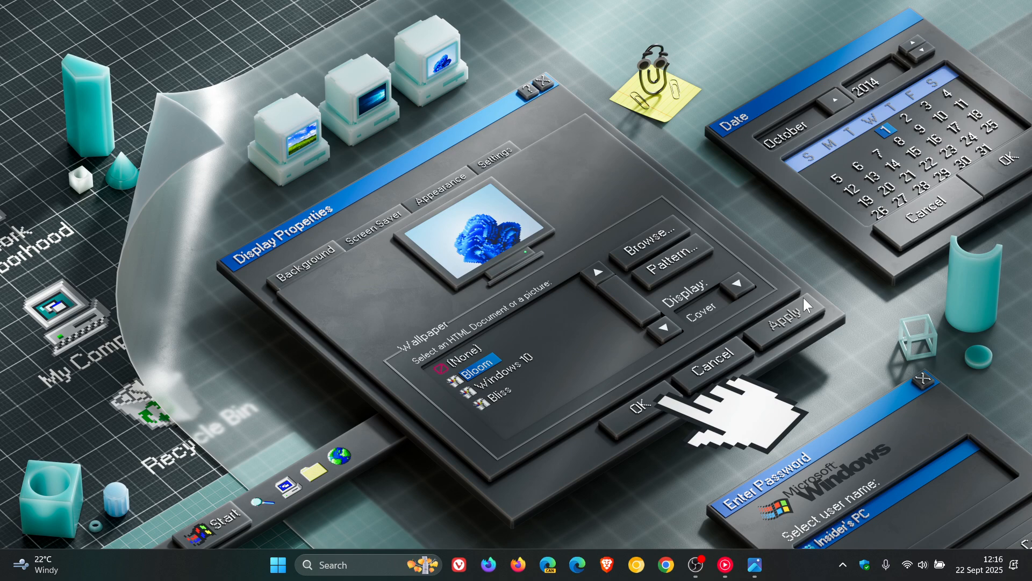
mouse_move(770, 542)
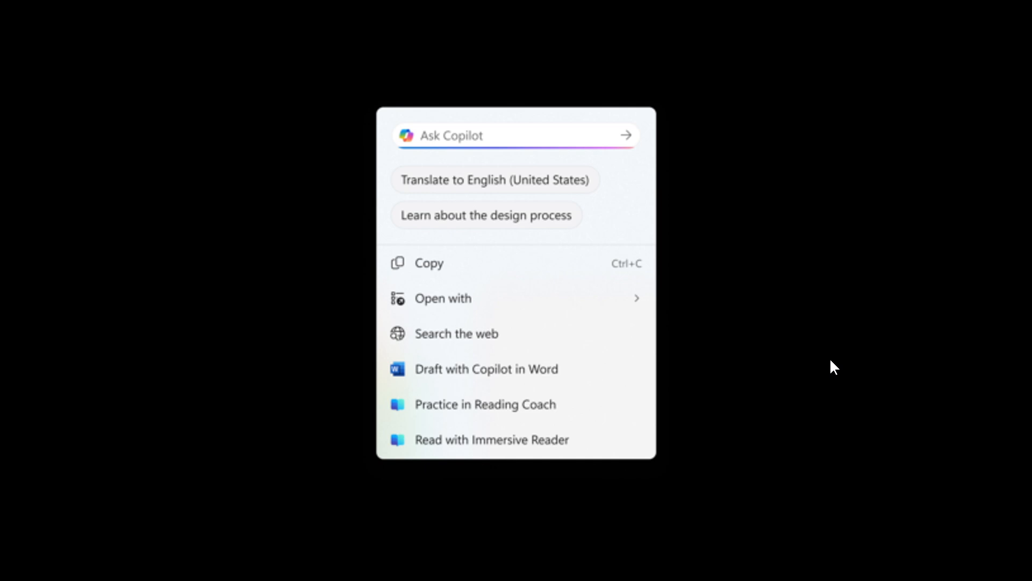
mouse_move(829, 366)
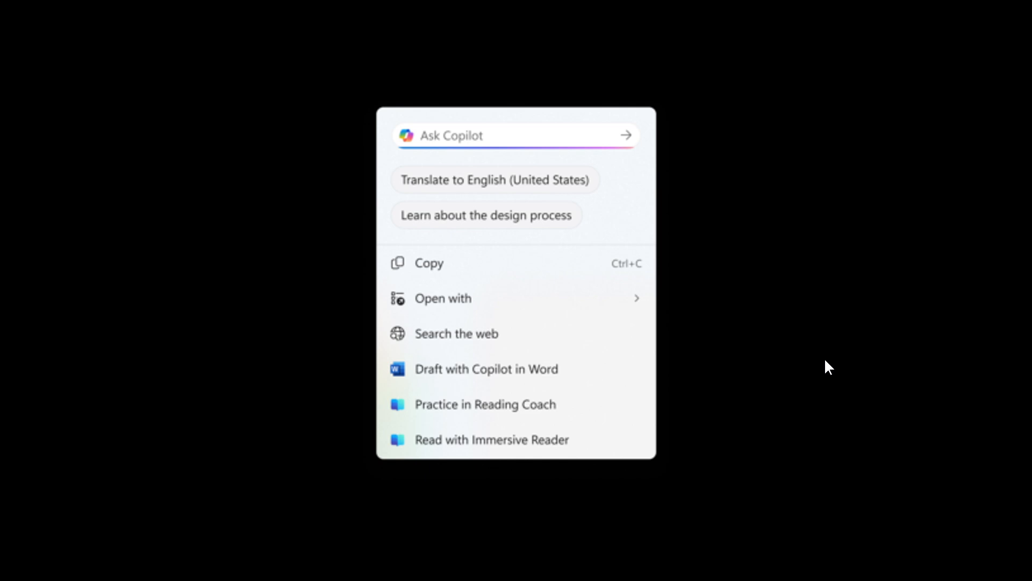
mouse_move(710, 357)
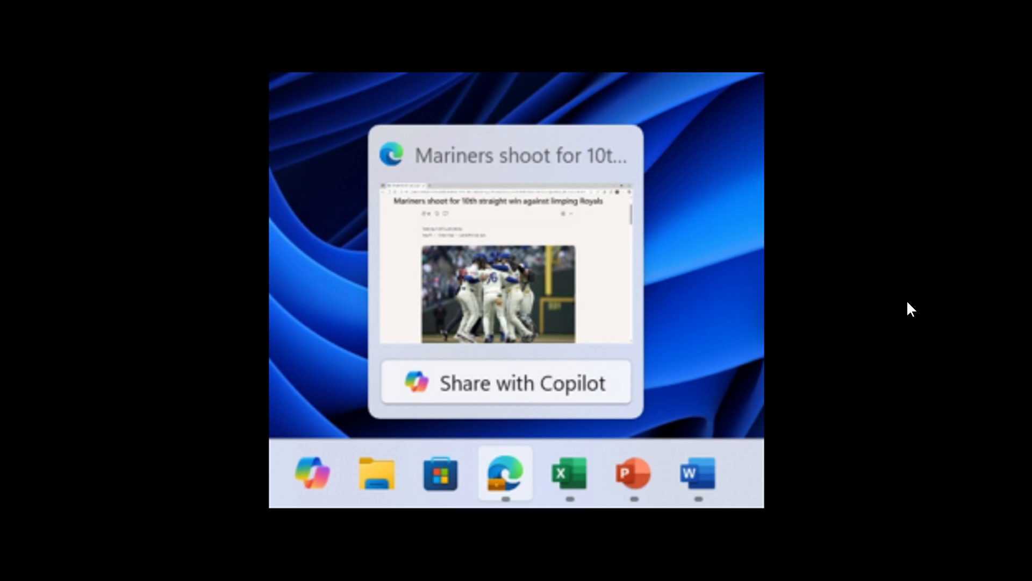
mouse_move(585, 168)
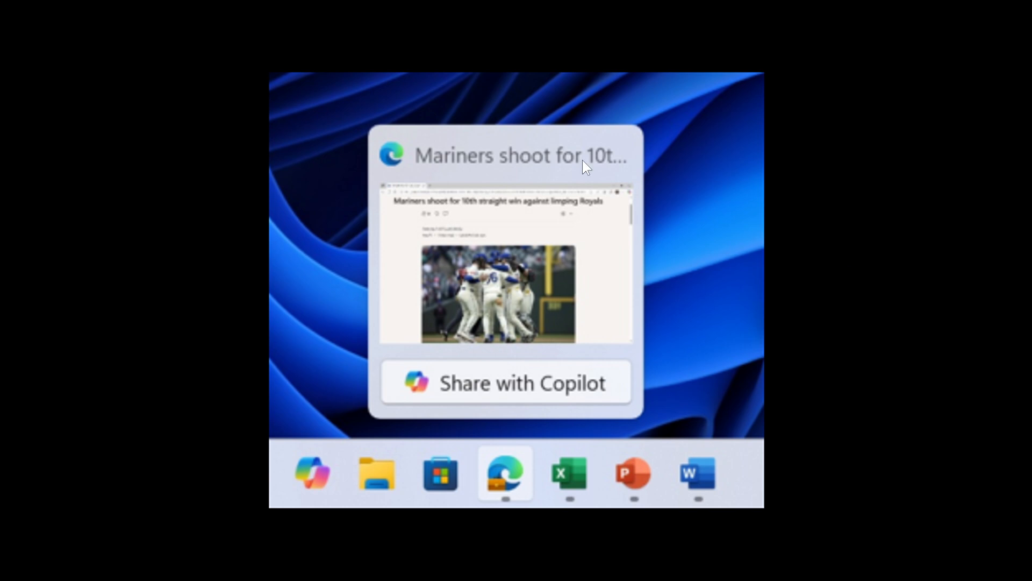
mouse_move(832, 283)
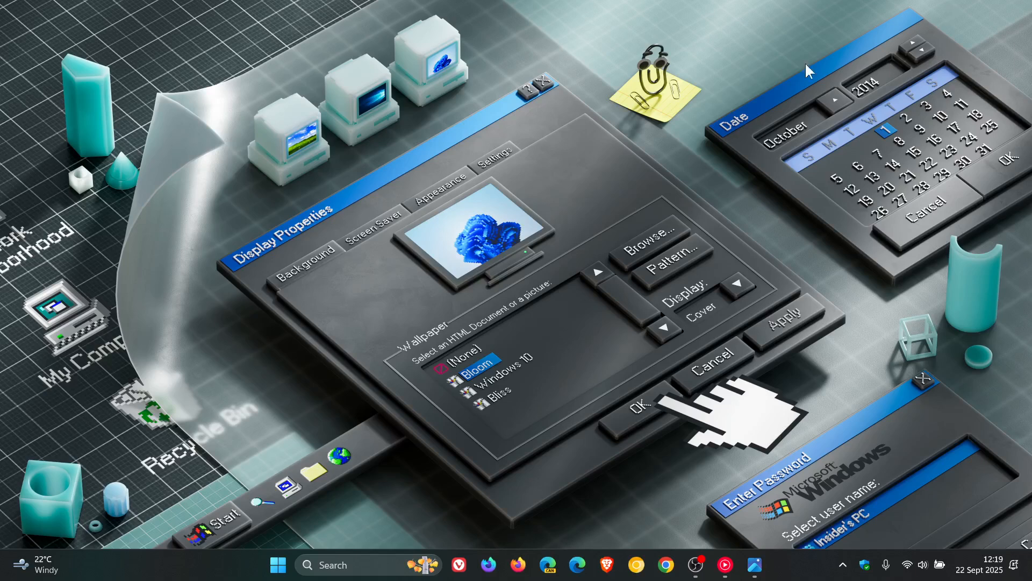
mouse_move(721, 217)
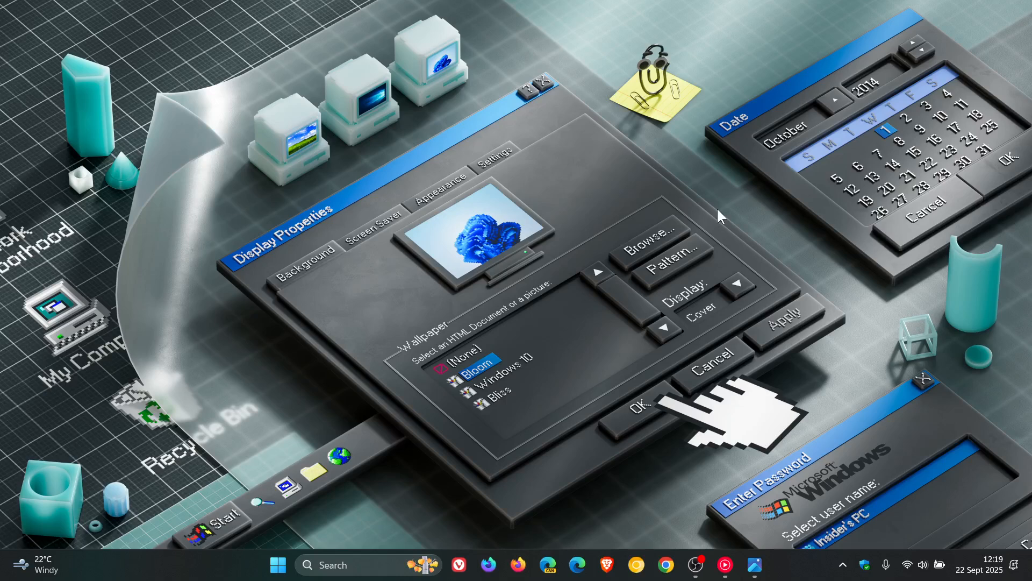
mouse_move(733, 204)
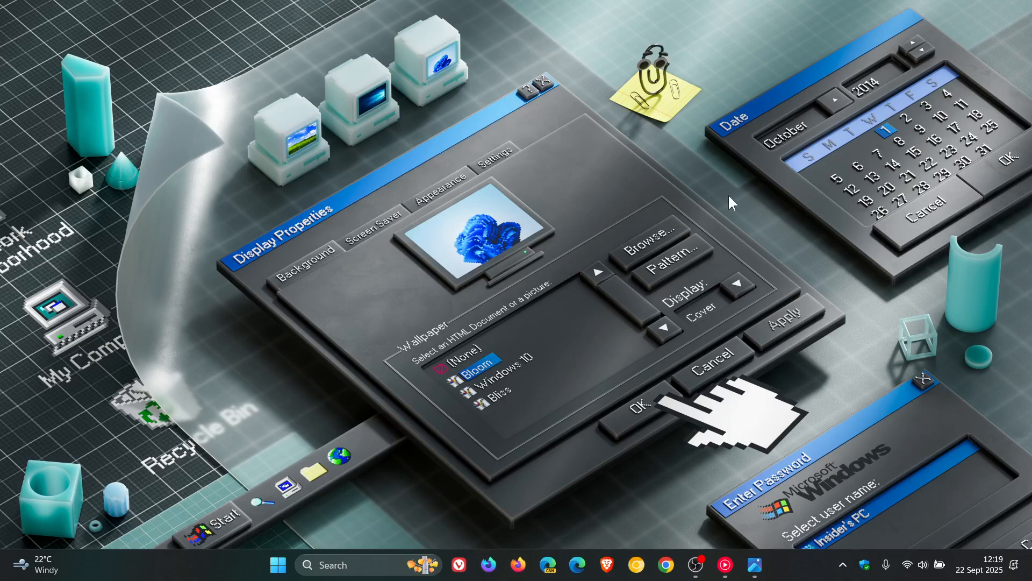
Show the Accounts page in Settings and scroll through its cloud storage and sign-in entries
right_click(732, 202)
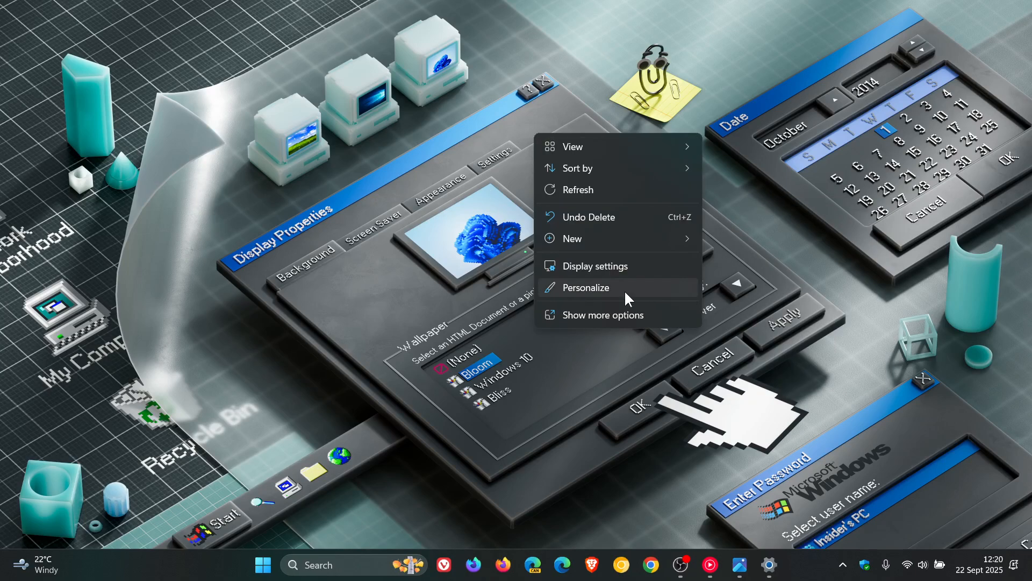
mouse_move(599, 298)
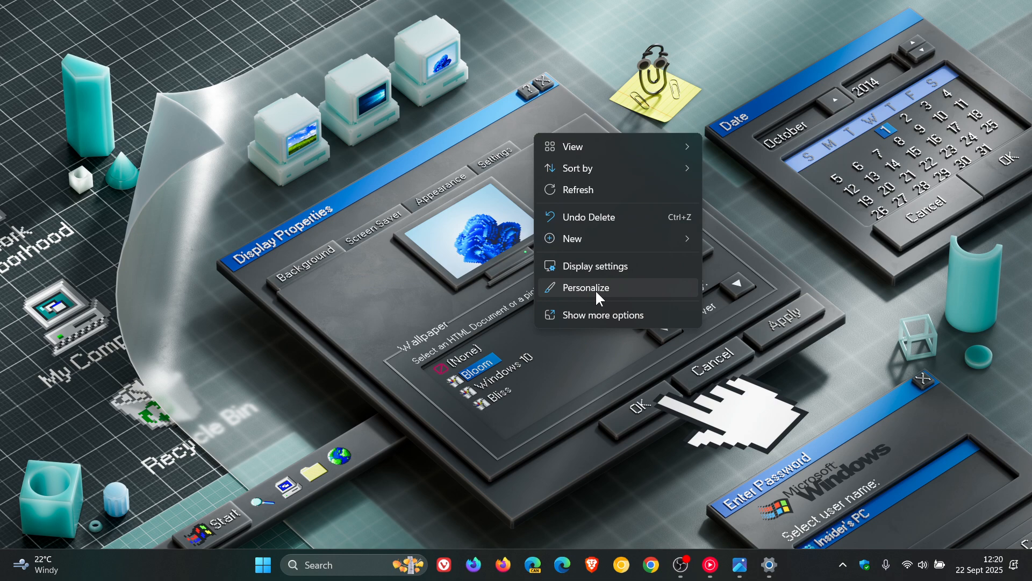
mouse_move(606, 170)
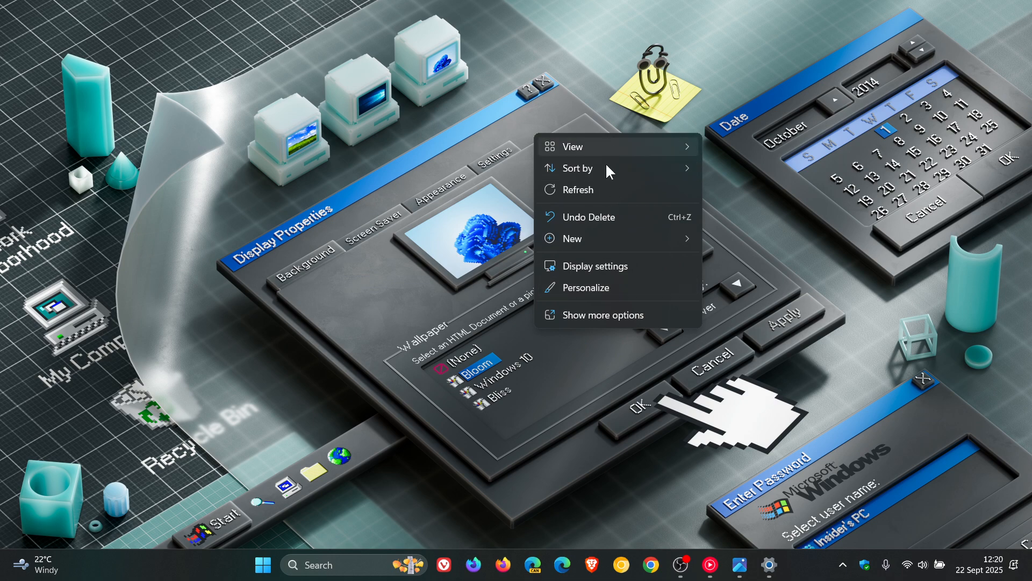
mouse_move(614, 270)
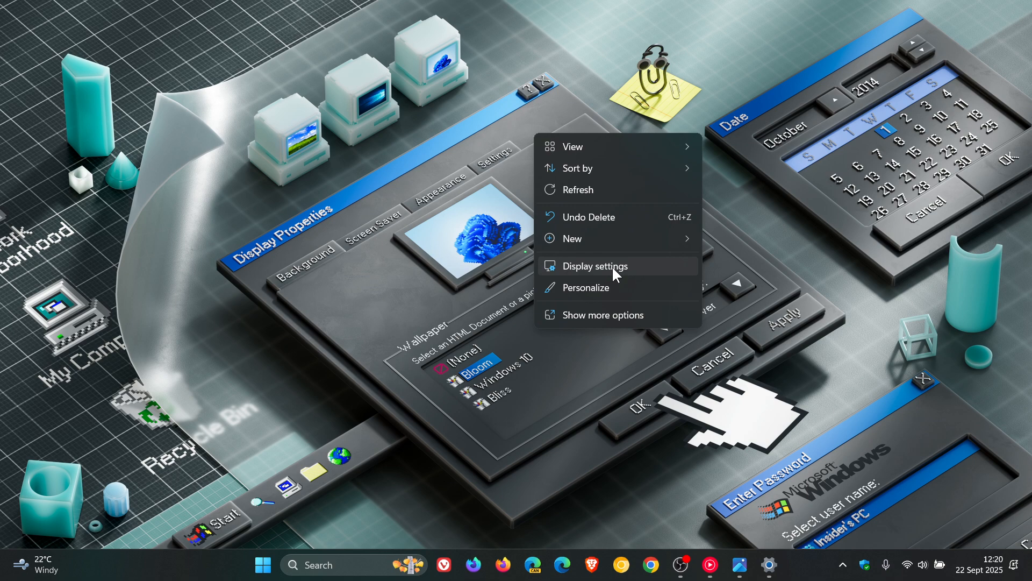
mouse_move(790, 248)
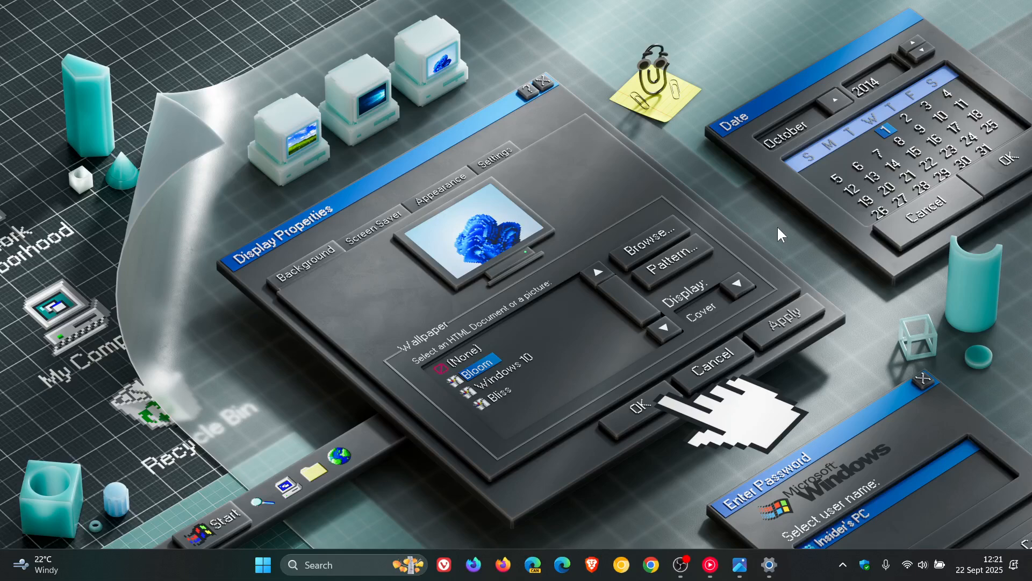
mouse_move(769, 564)
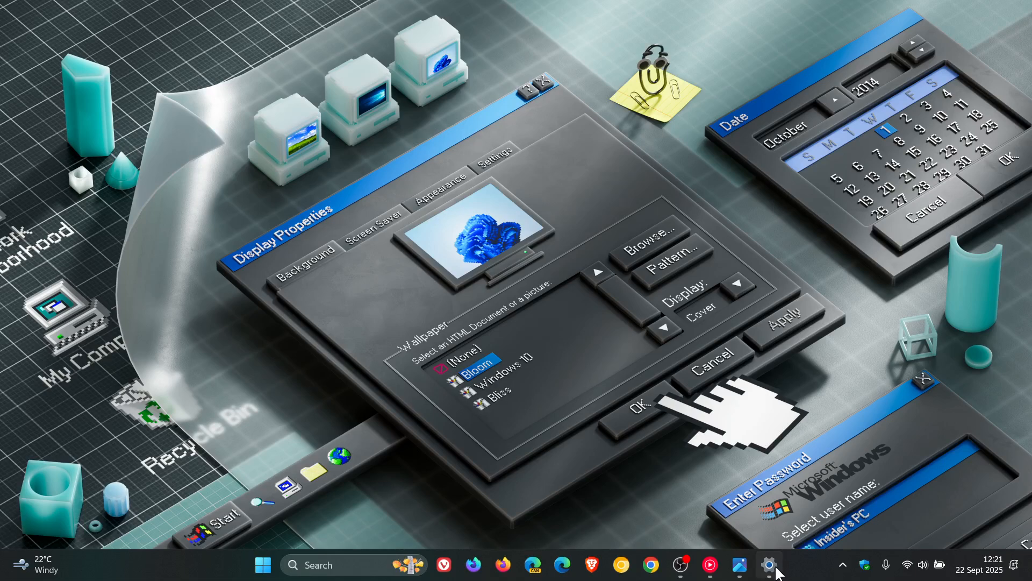
left_click(768, 565)
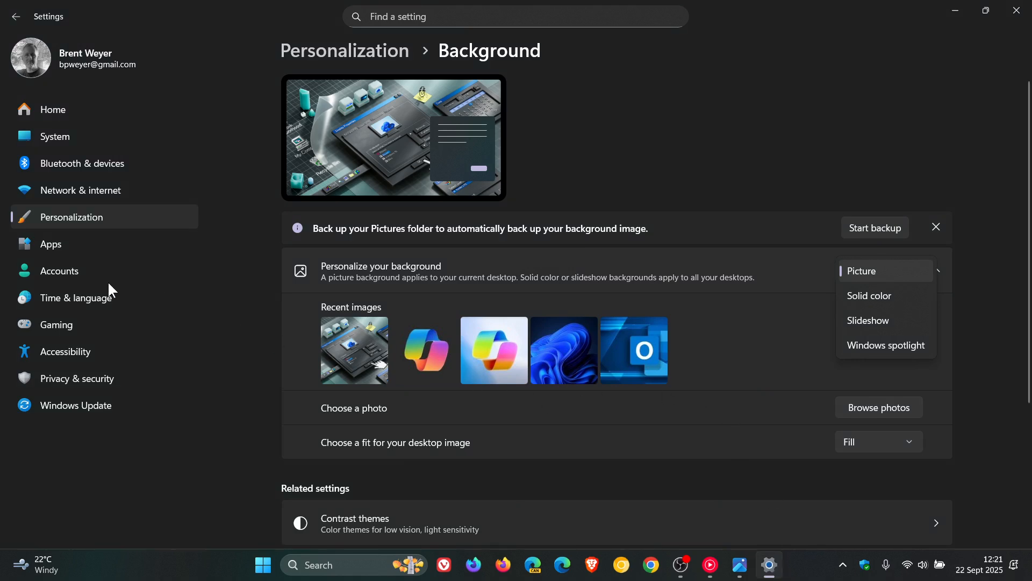
left_click(59, 270)
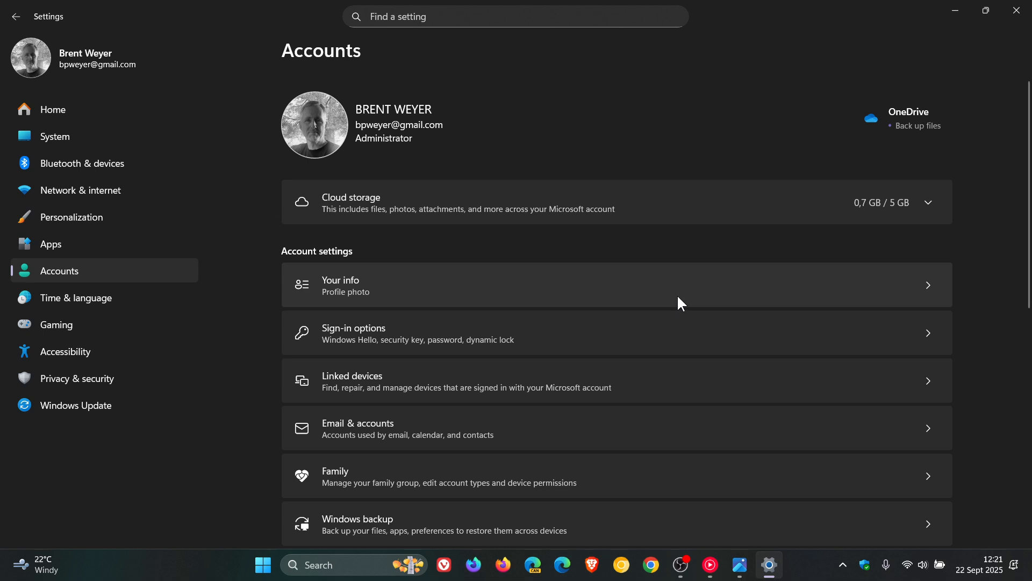
scroll("down", 3)
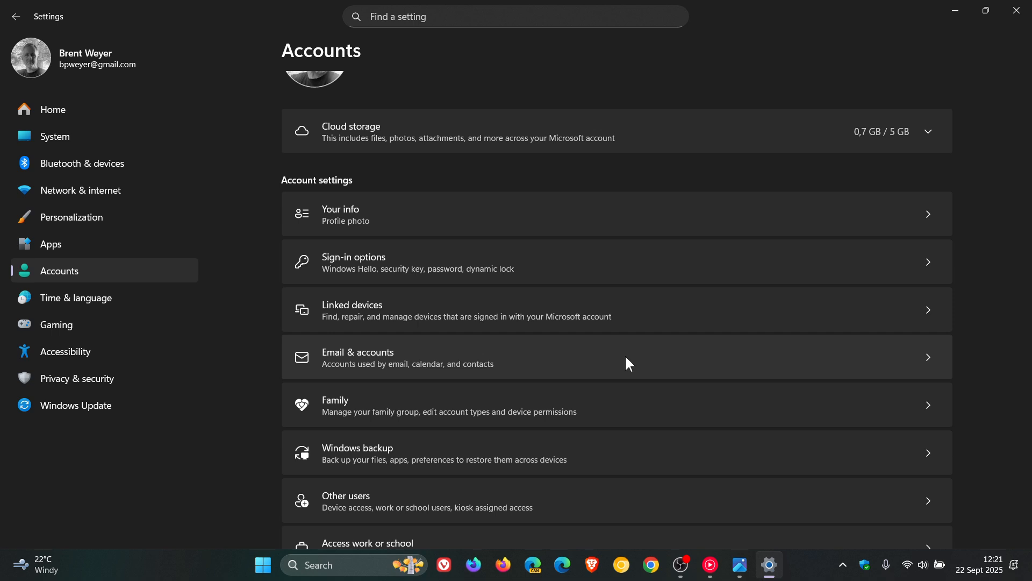
mouse_move(564, 361)
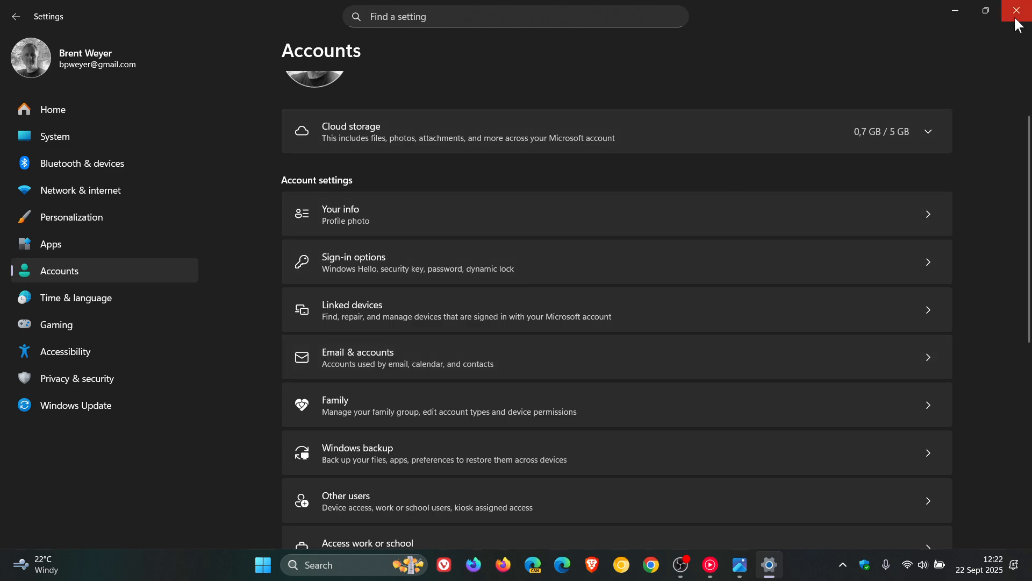
Close Settings, leaving the Windows 11 desktop showing
left_click(1020, 11)
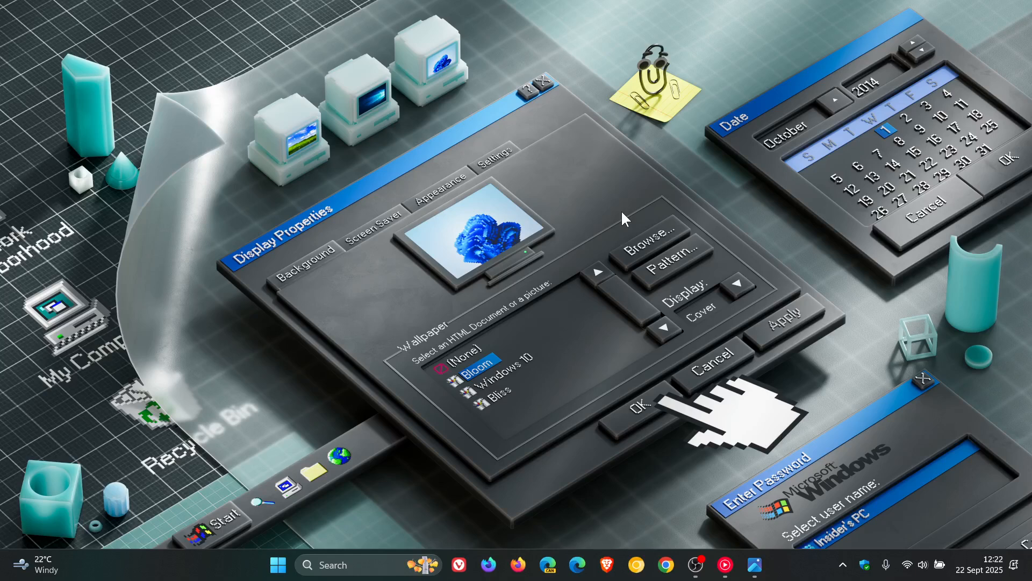
mouse_move(695, 289)
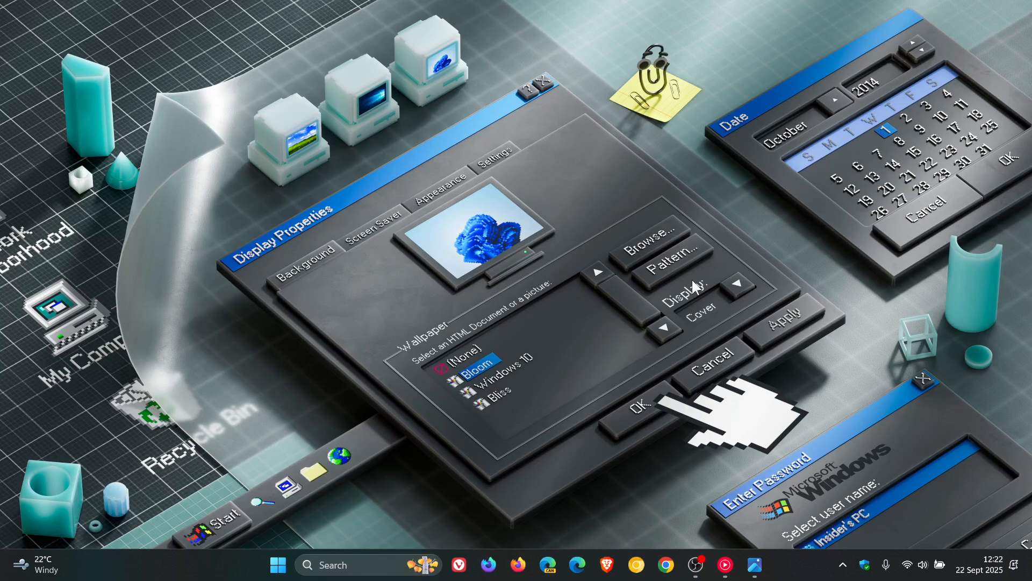